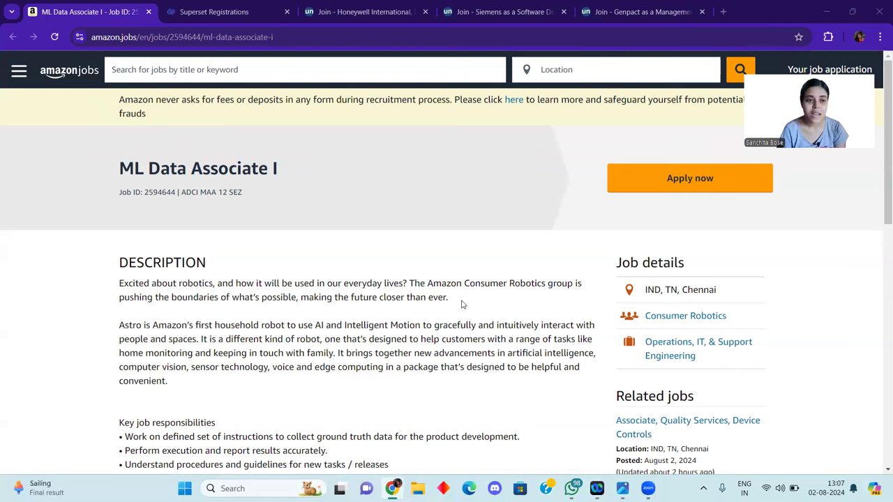
mouse_move(233, 232)
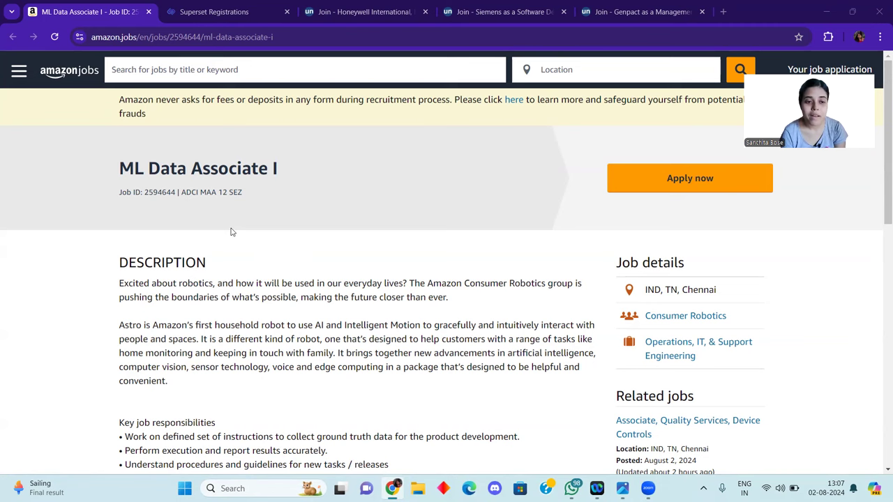
mouse_move(269, 186)
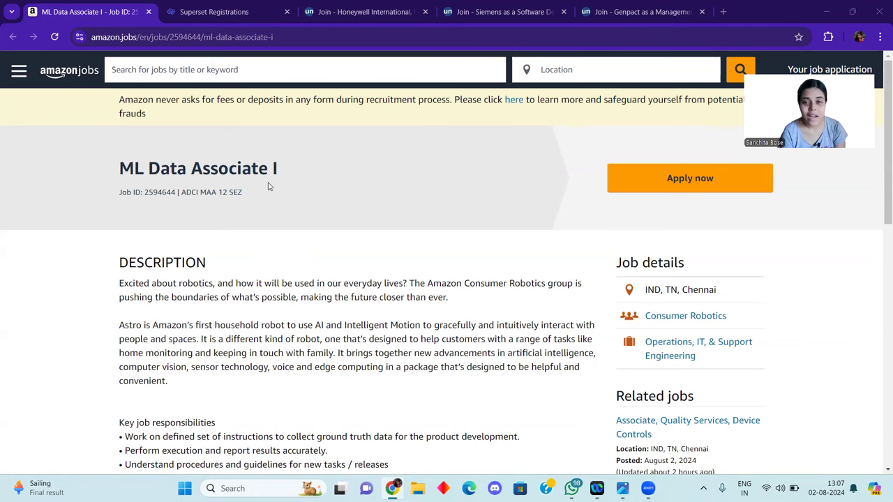
Scroll down through the Amazon job posting
scroll(down, 3)
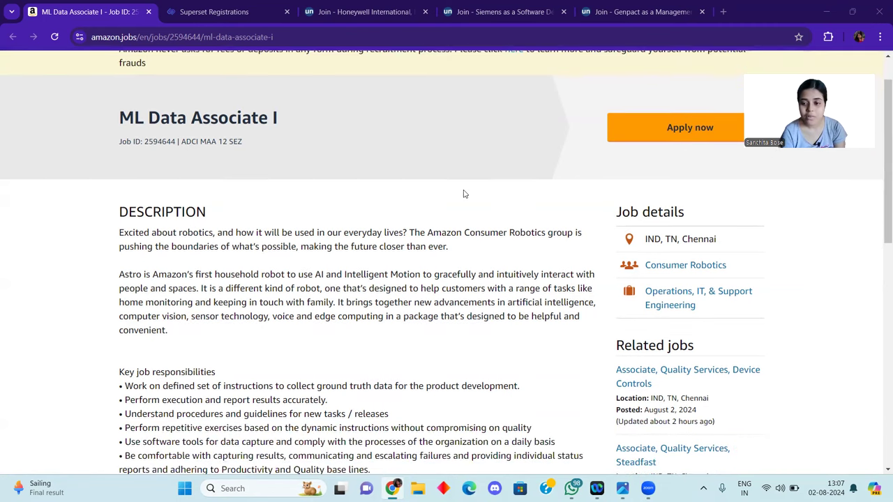
mouse_move(557, 248)
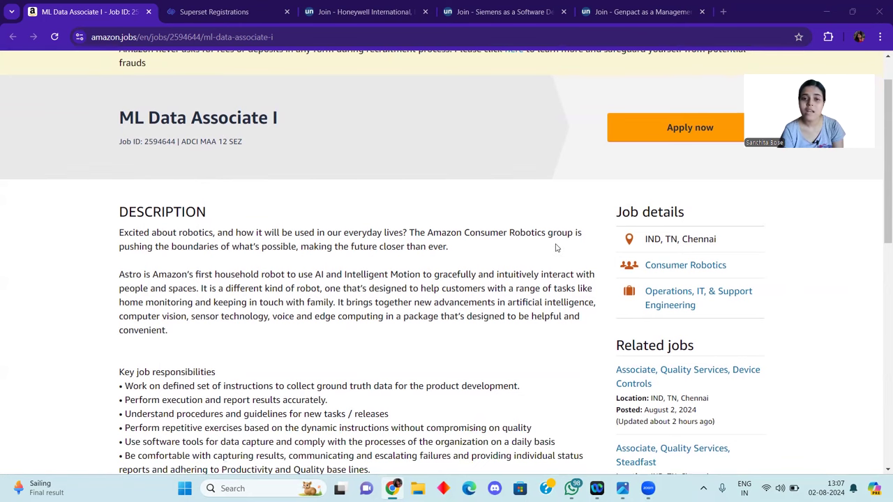
scroll(down, 3)
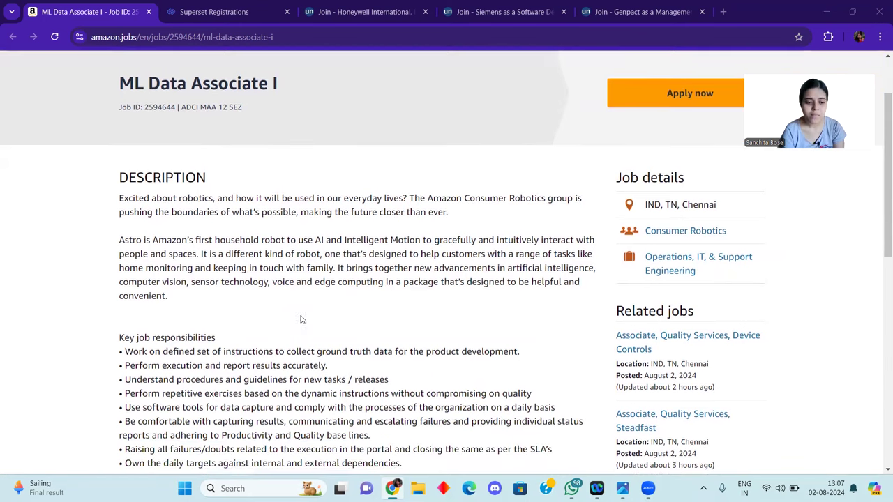
scroll(down, 3)
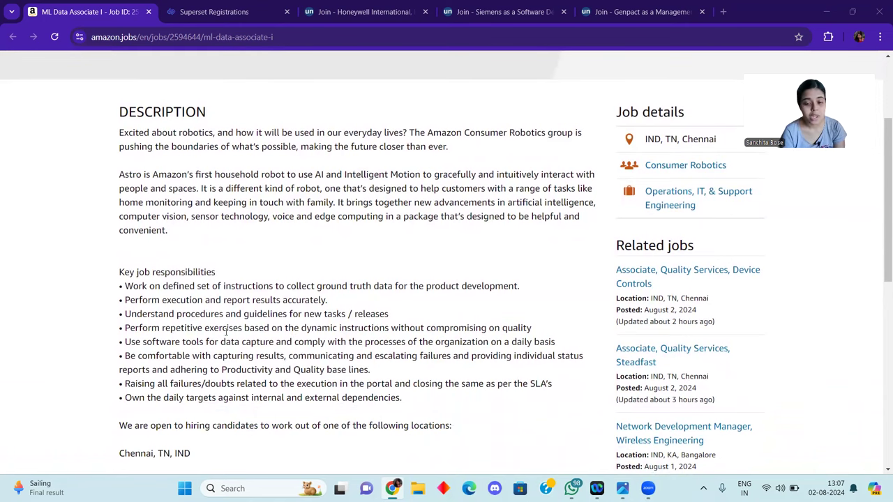
scroll(down, 3)
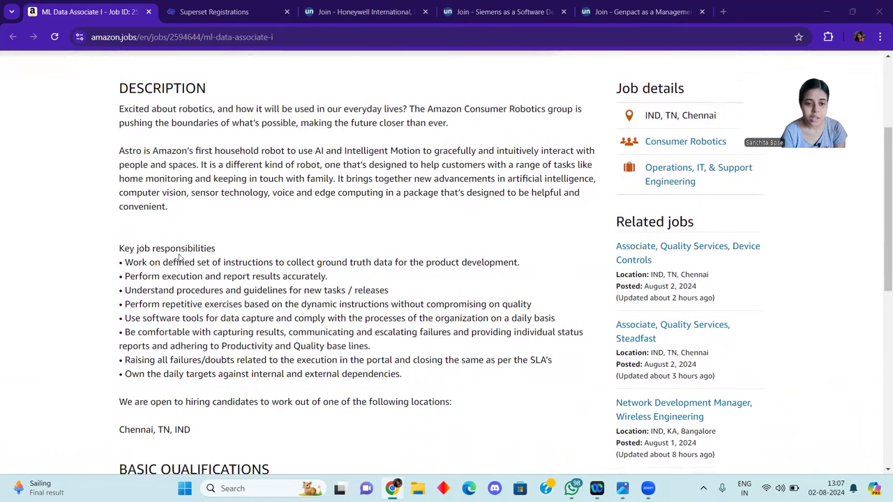
scroll(down, 3)
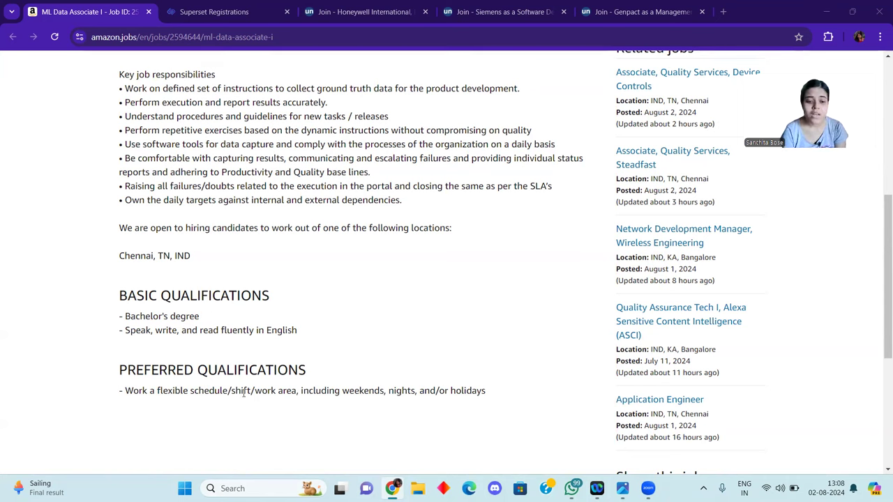
mouse_move(389, 404)
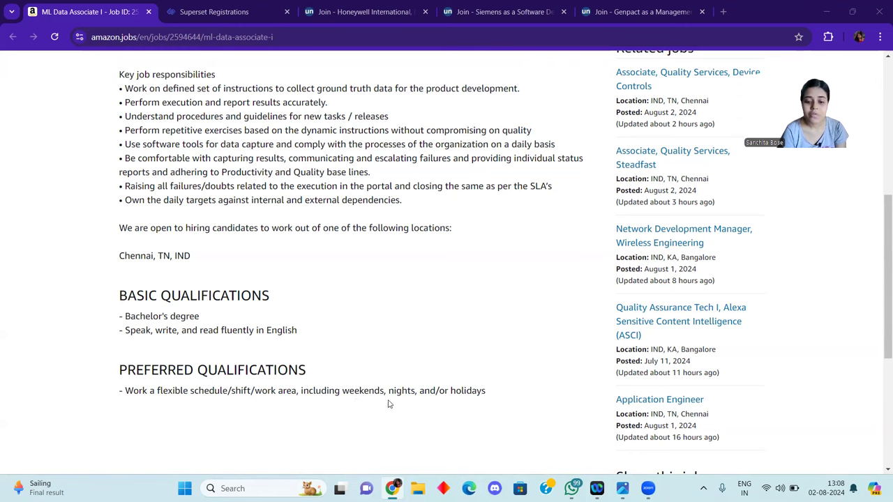
mouse_move(453, 403)
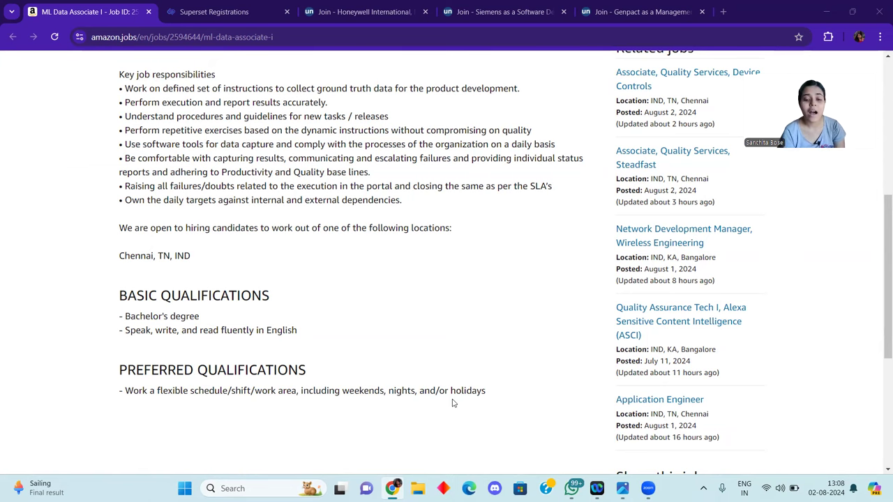
Bring up Cognizant's ITPT off-campus posting on Superset, showing its application deadline and CTC
scroll(up, 3)
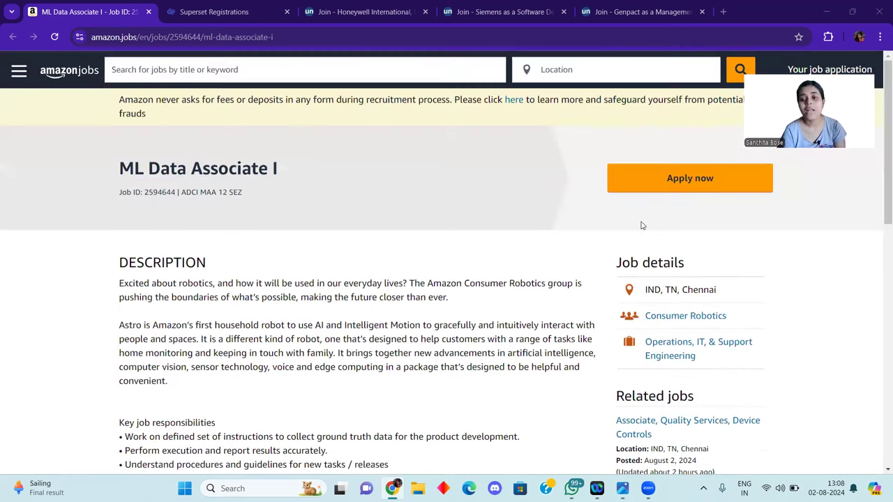
mouse_move(349, 396)
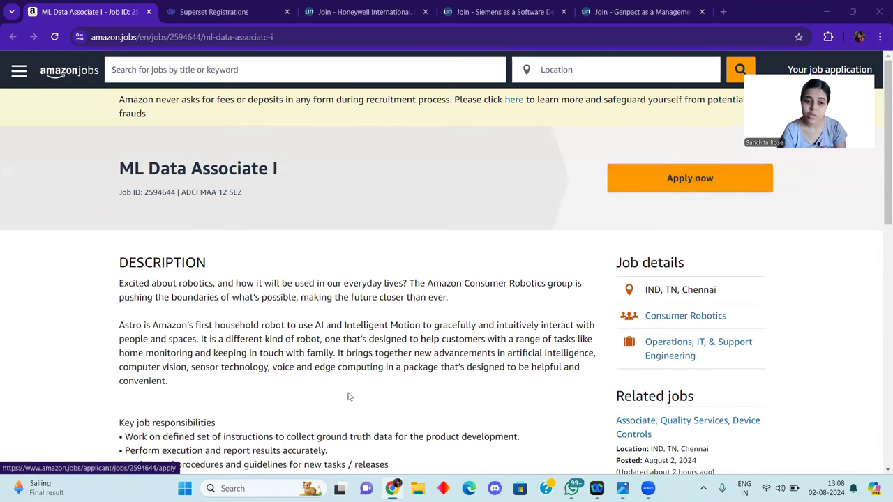
scroll(down, 3)
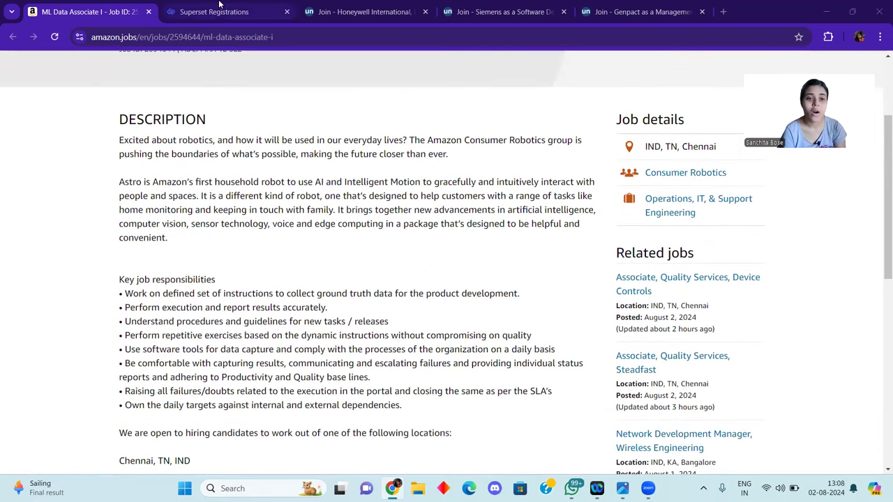
mouse_move(214, 12)
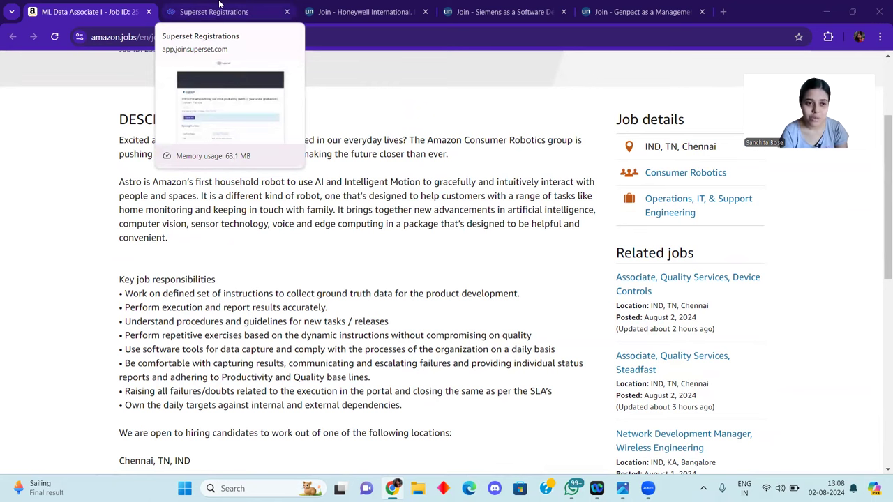
click(214, 12)
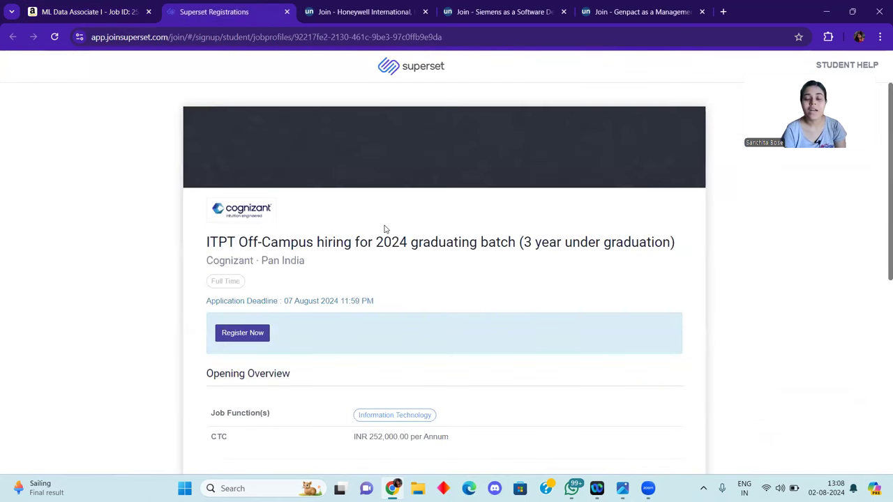
scroll(down, 3)
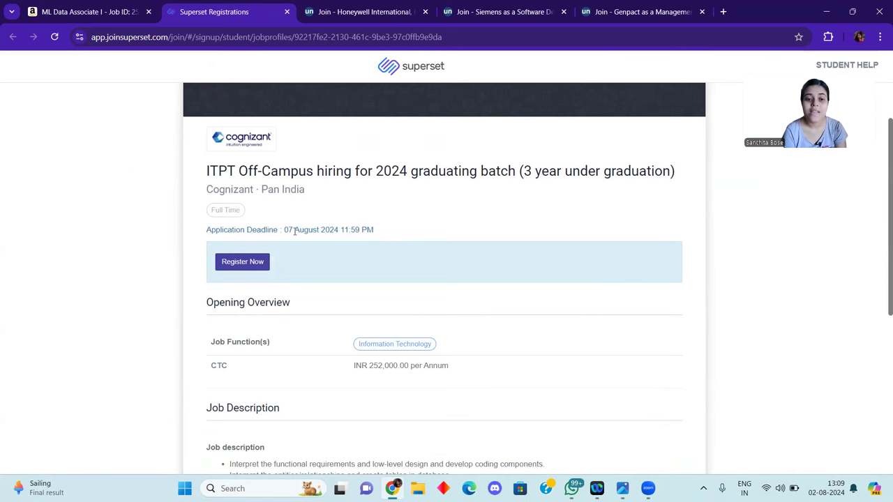
mouse_move(360, 233)
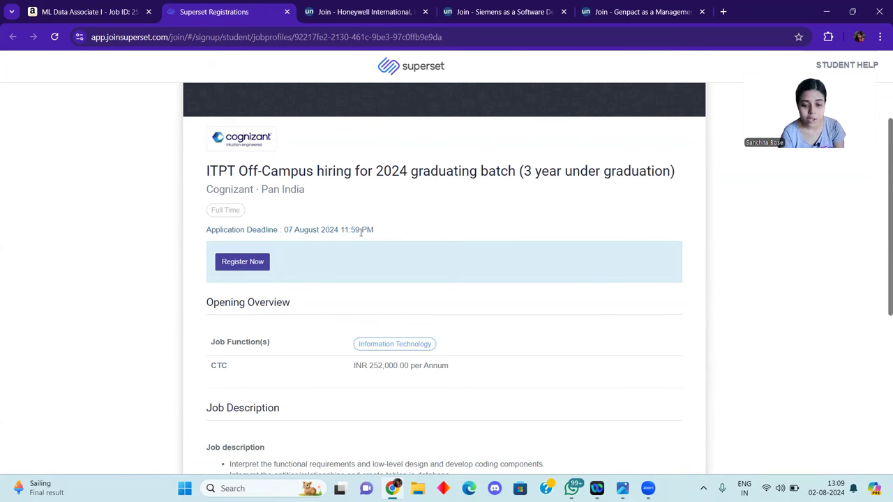
scroll(down, 3)
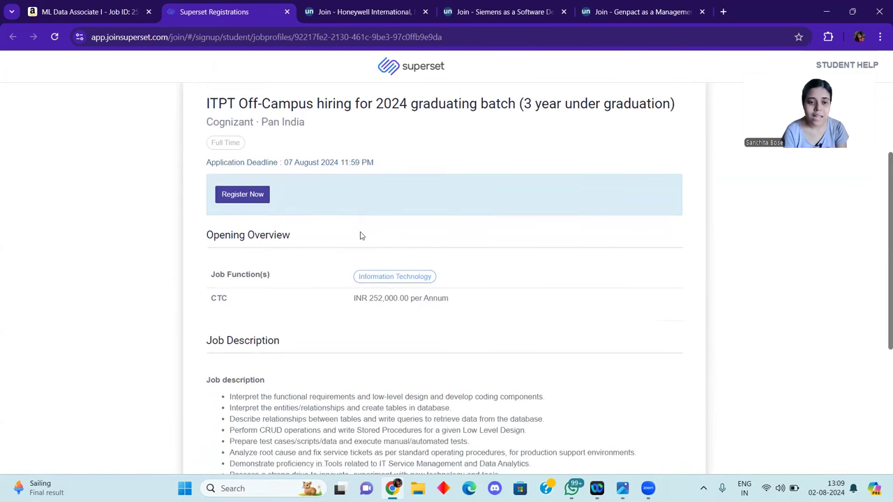
scroll(down, 3)
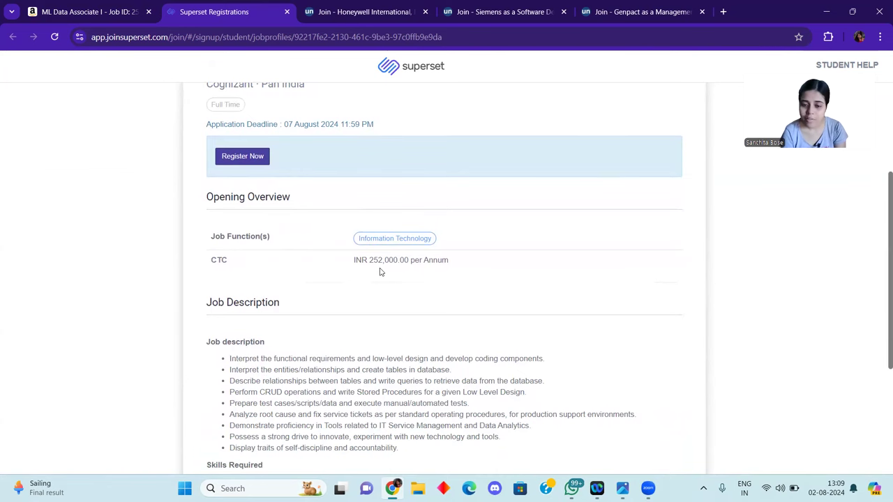
scroll(down, 3)
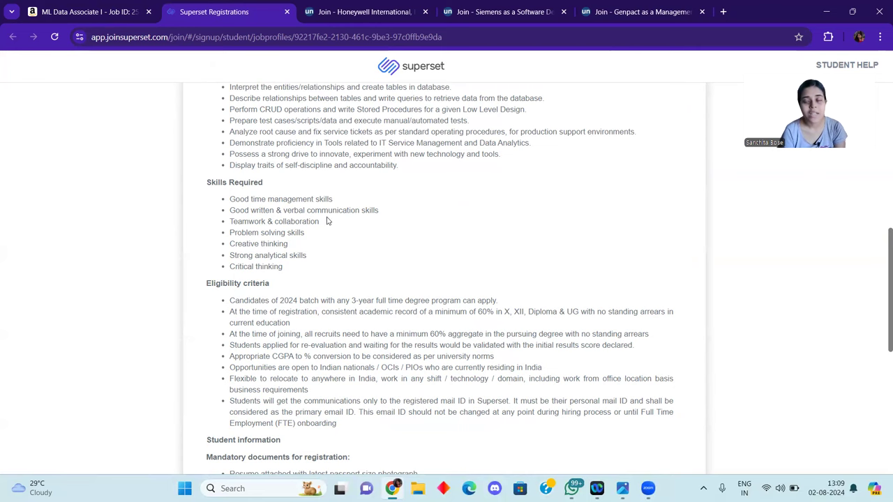
scroll(down, 3)
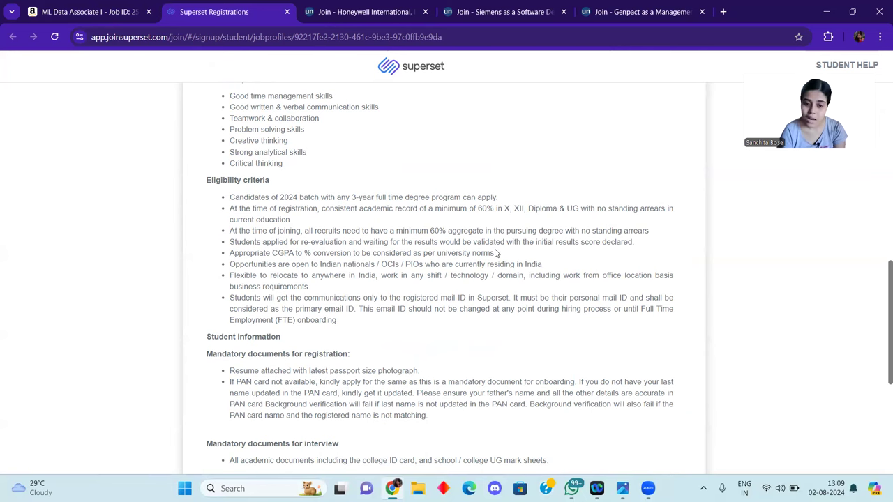
scroll(down, 3)
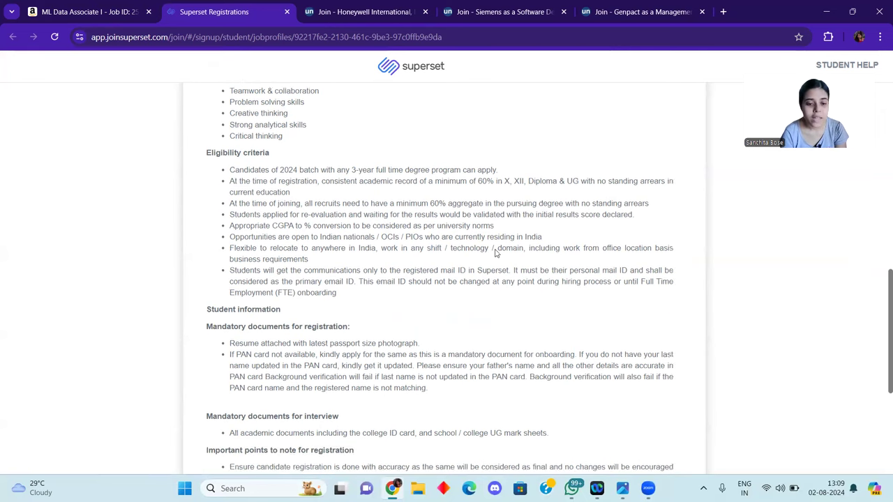
scroll(down, 3)
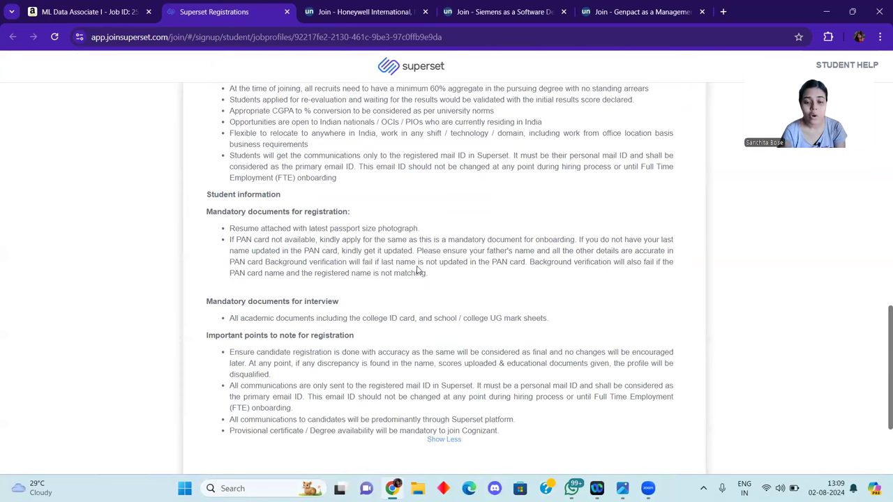
scroll(down, 3)
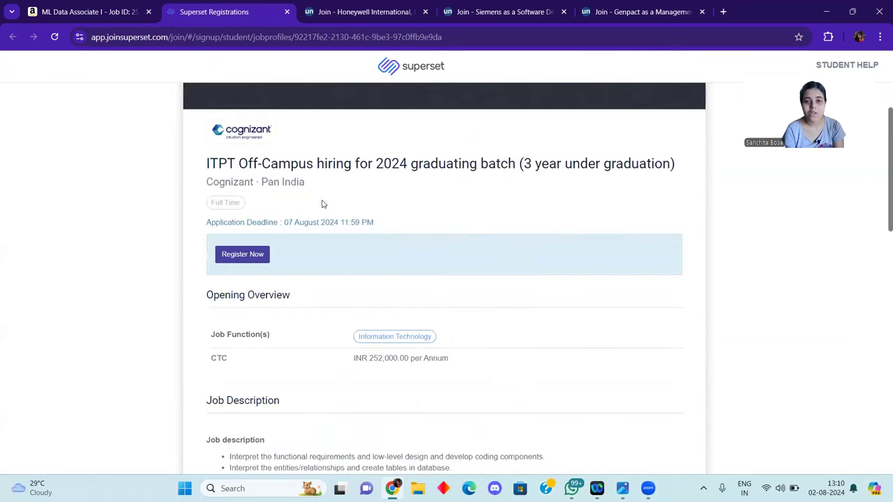
click(359, 11)
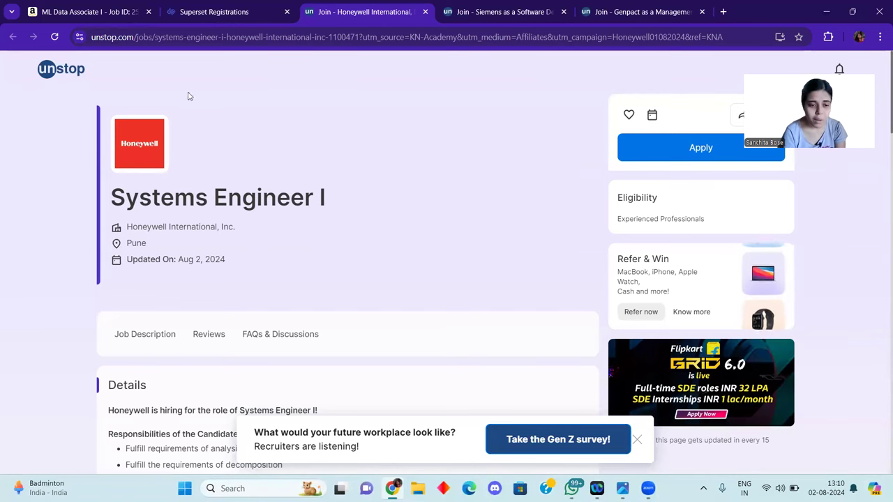
Read down through the Honeywell Systems Engineer I job description
scroll(down, 3)
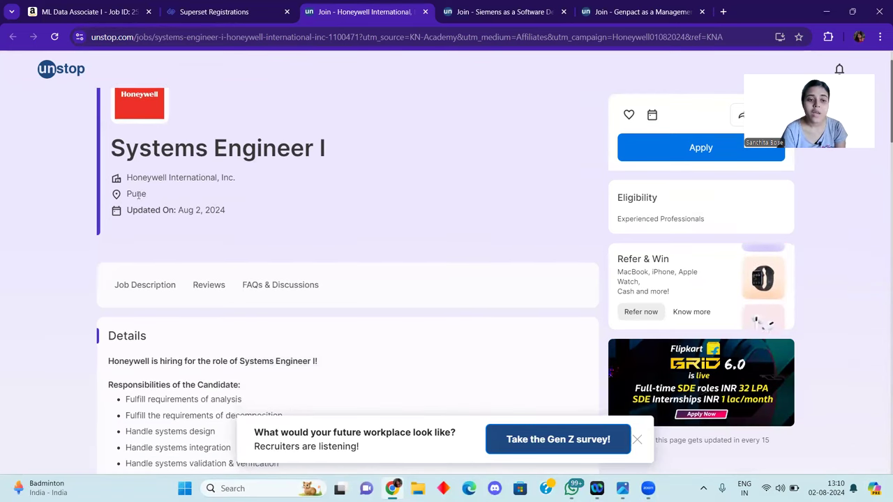
scroll(down, 3)
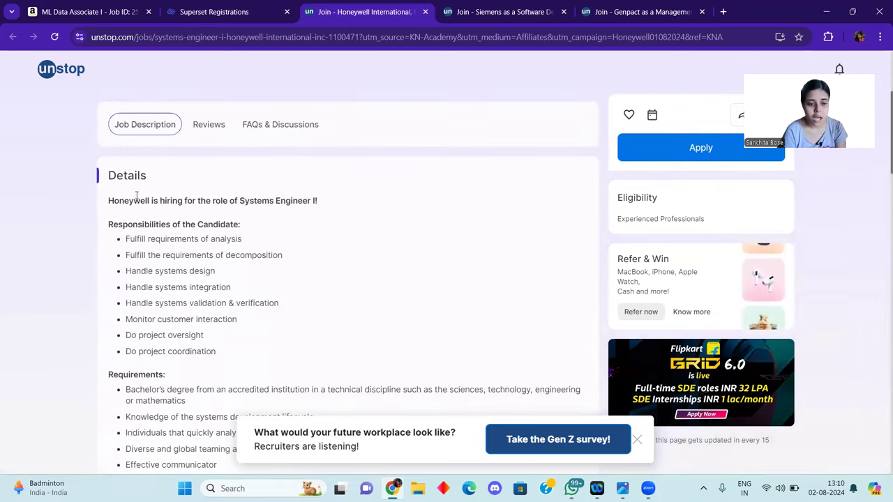
scroll(down, 3)
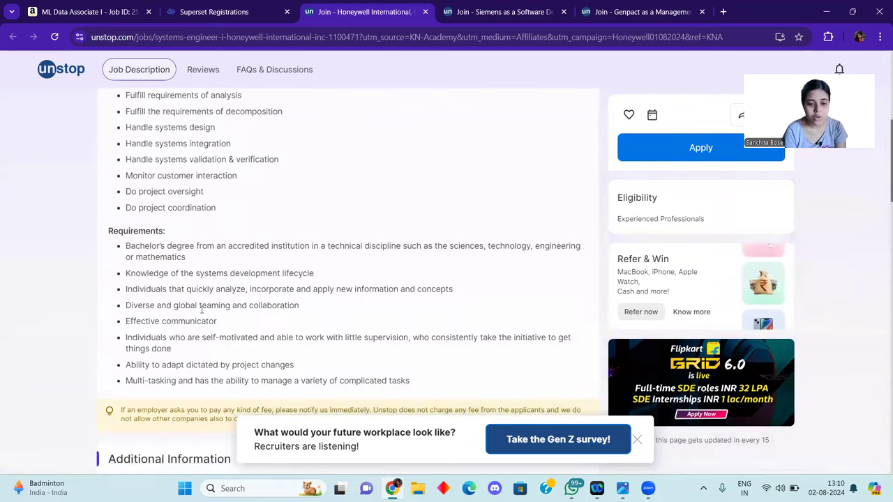
scroll(down, 3)
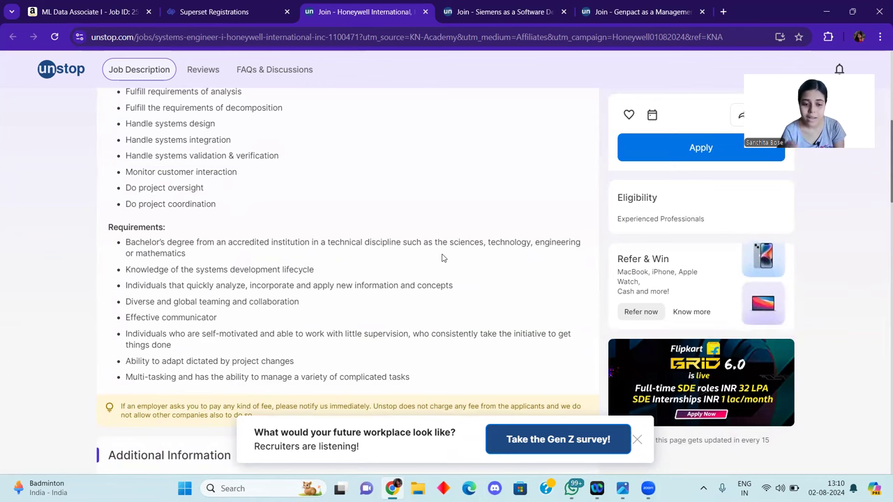
Finish reviewing Honeywell's requirements and bring up the Siemens Software Developer posting for Bangalore
scroll(up, 3)
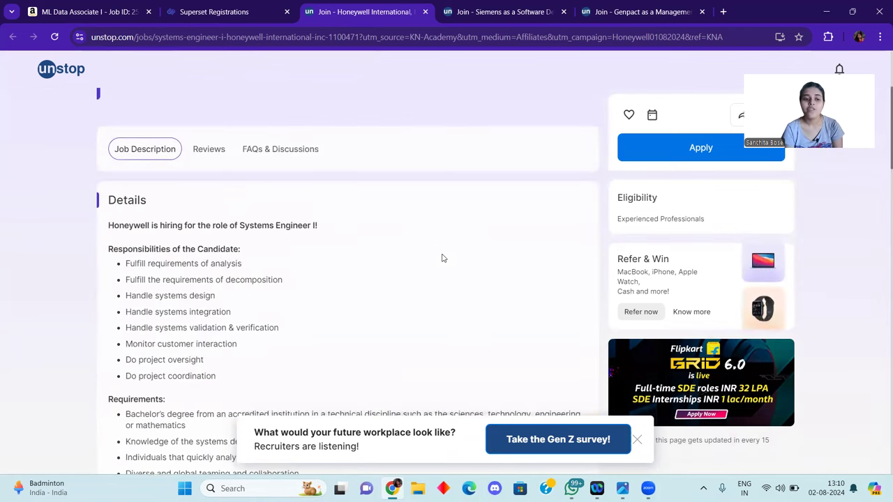
scroll(down, 3)
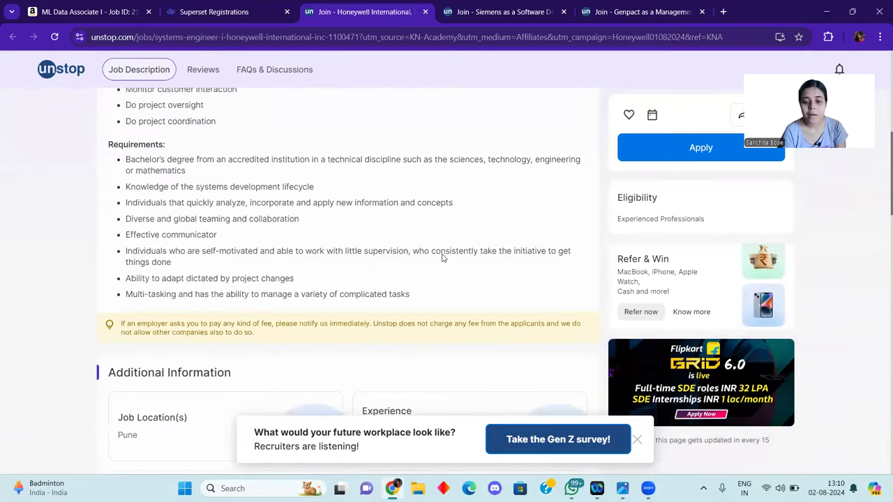
scroll(down, 3)
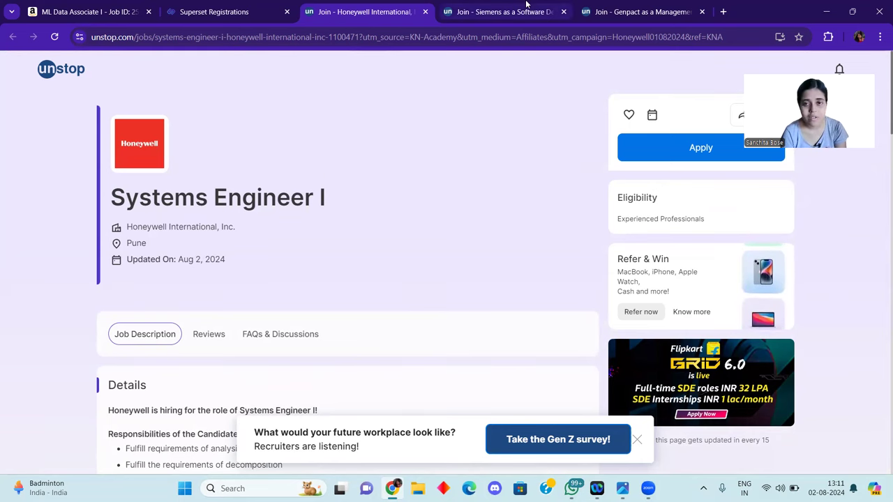
click(499, 11)
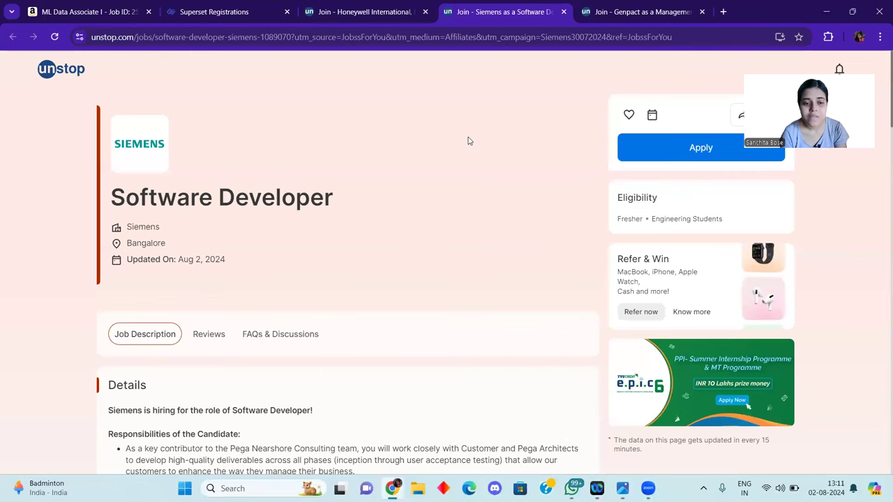
Review the Siemens requirements, then bring up the Genpact Management Trainee posting for Chennai
scroll(down, 3)
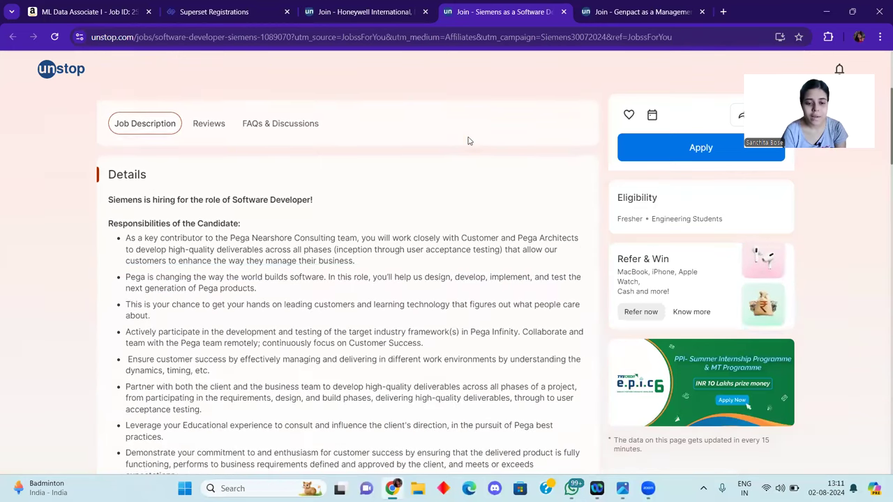
scroll(down, 3)
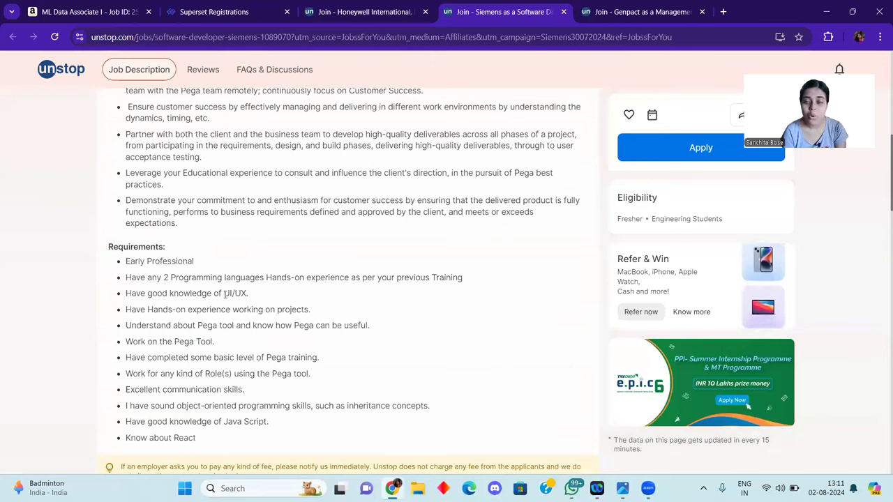
mouse_move(232, 302)
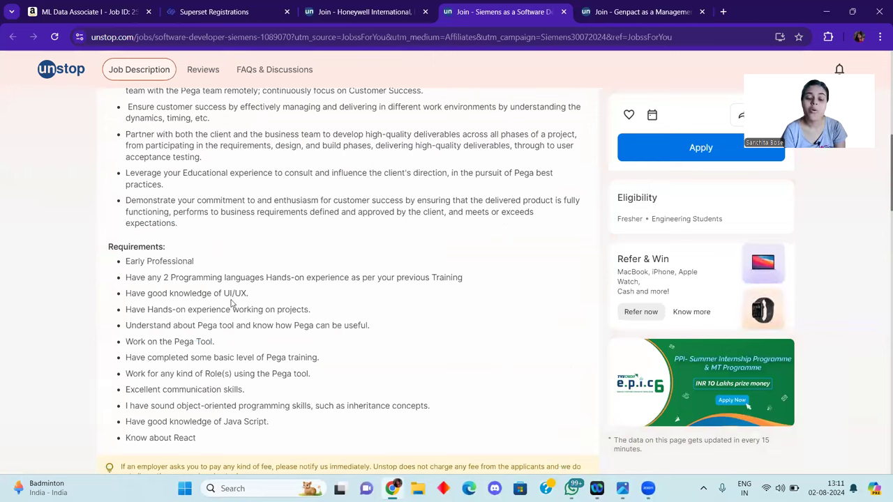
scroll(down, 3)
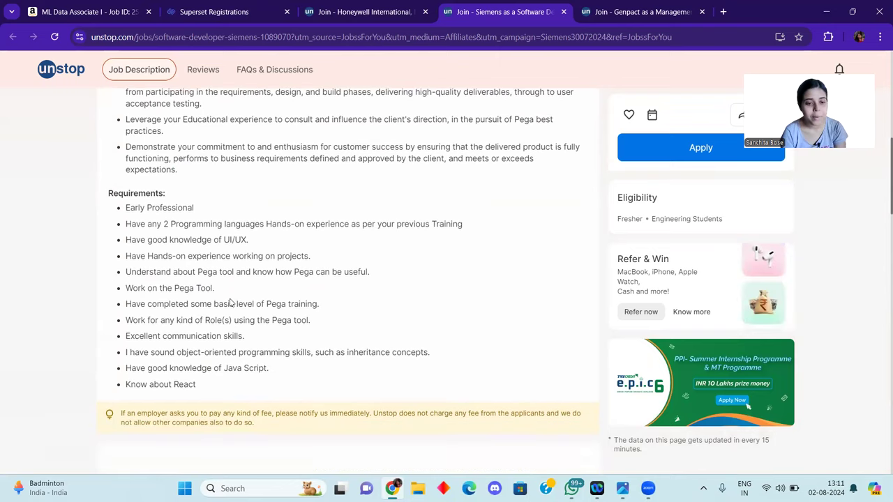
scroll(down, 3)
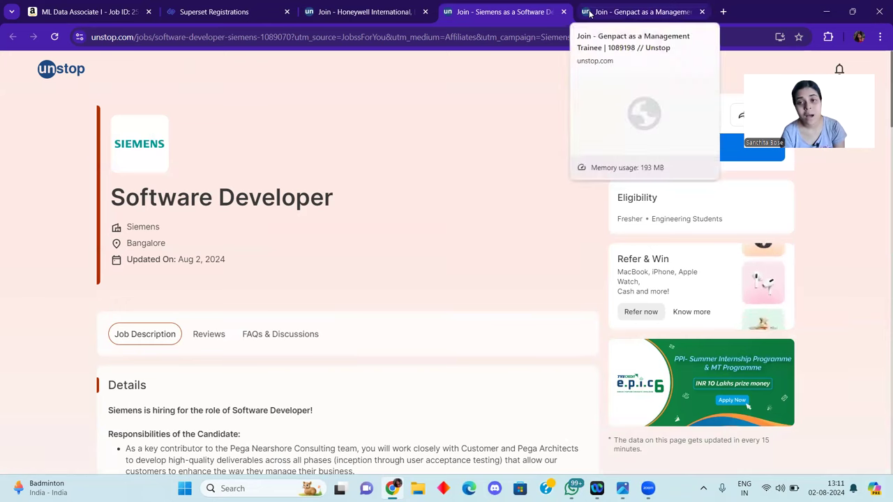
mouse_move(430, 206)
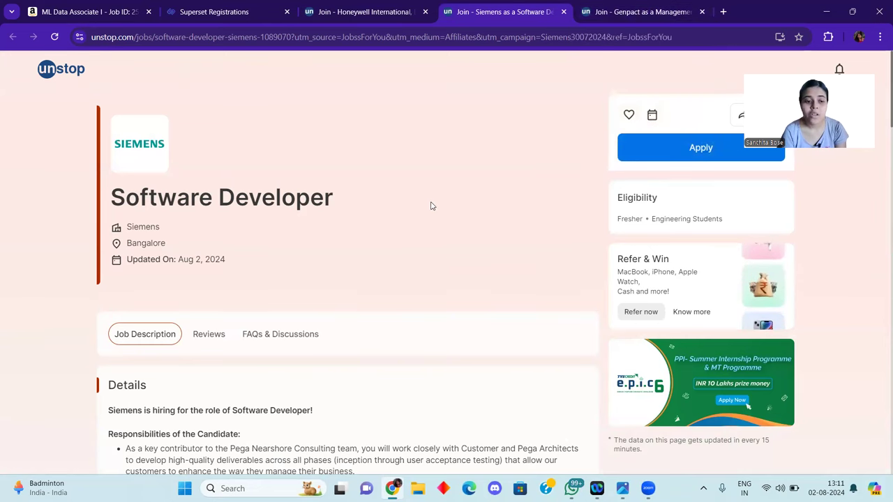
click(641, 12)
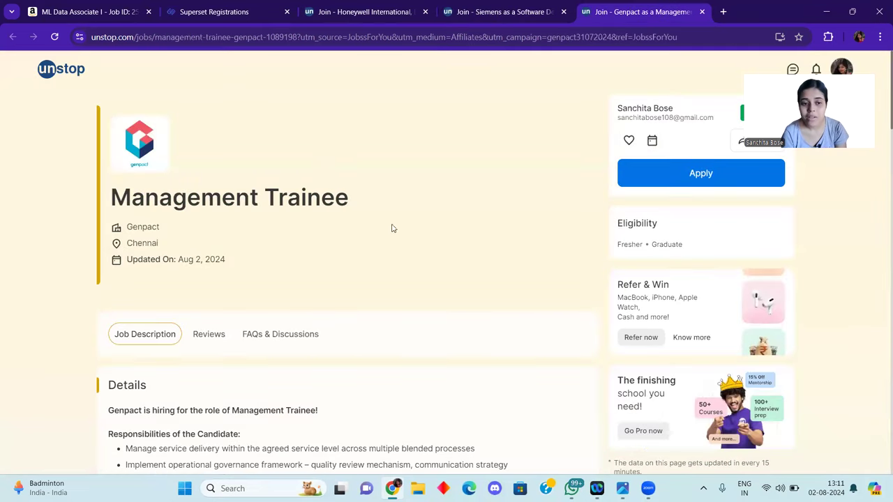
scroll(down, 3)
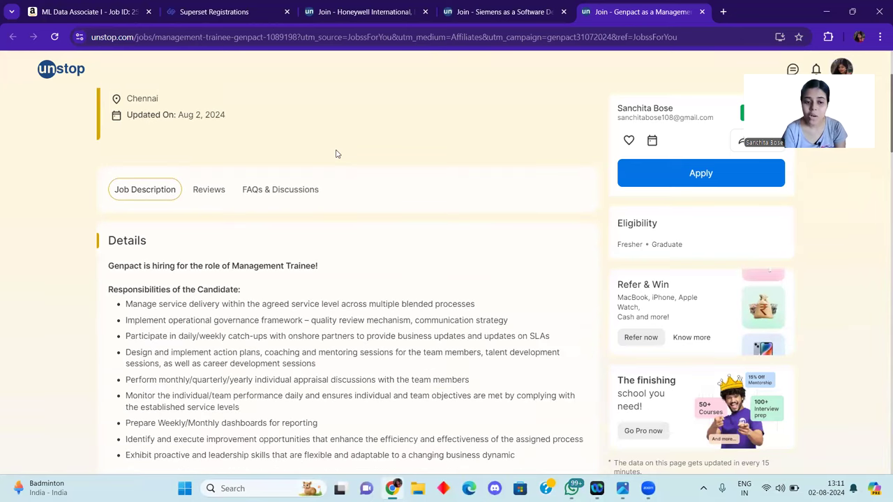
scroll(down, 3)
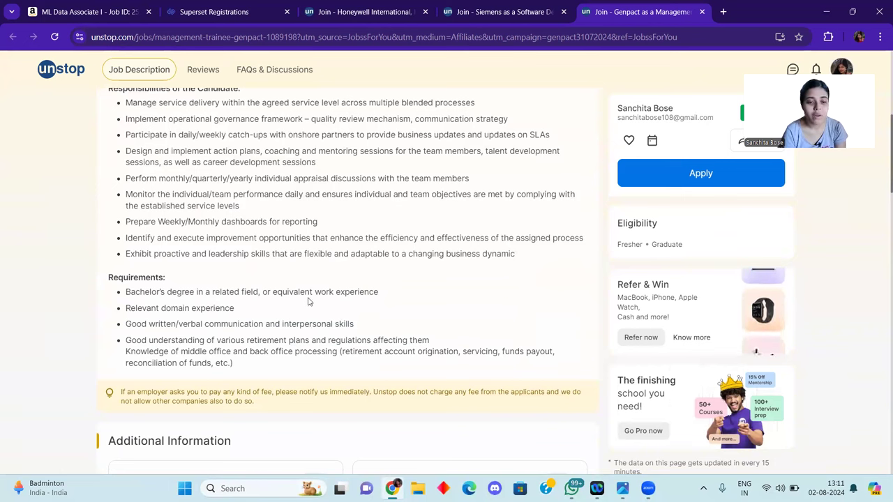
mouse_move(309, 334)
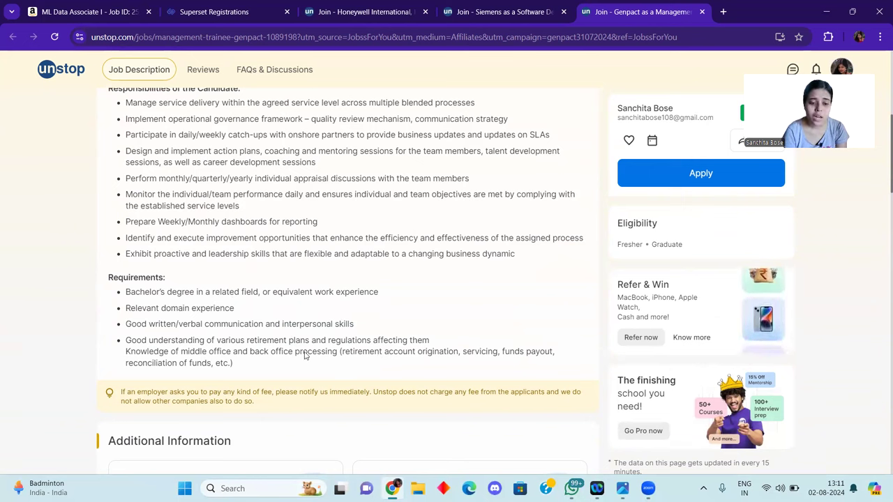
mouse_move(363, 330)
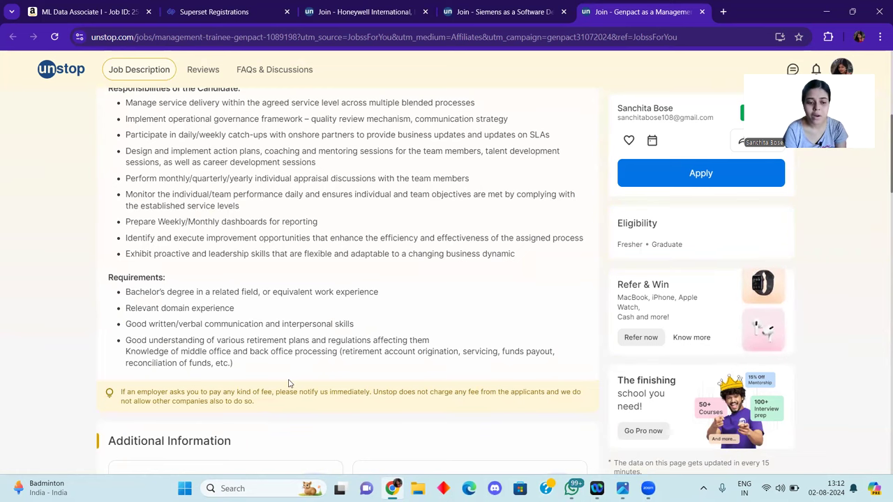
scroll(up, 3)
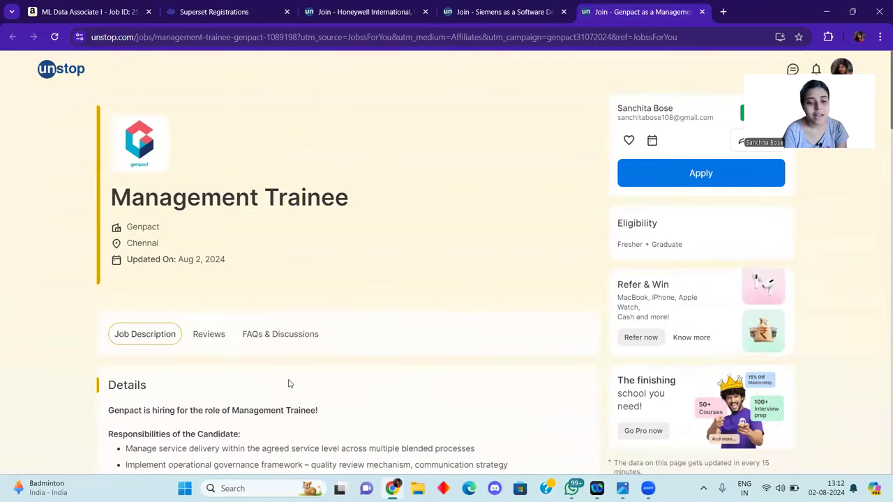
scroll(down, 3)
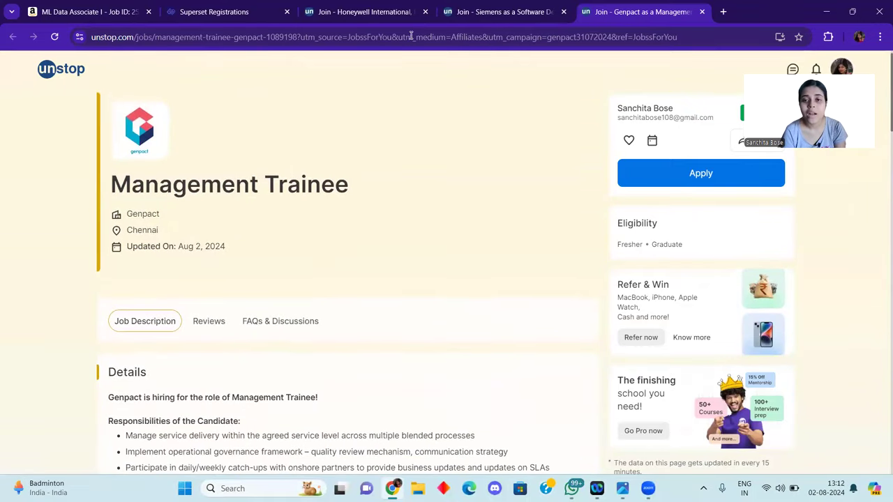
mouse_move(632, 173)
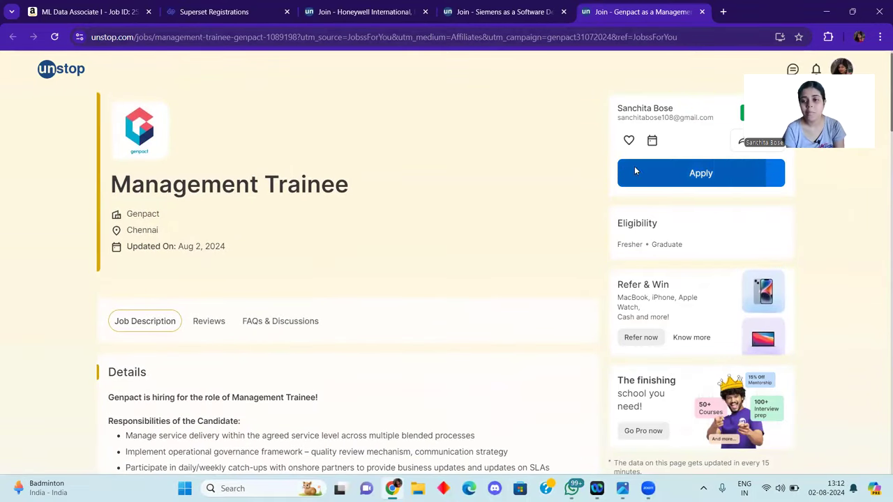
scroll(down, 3)
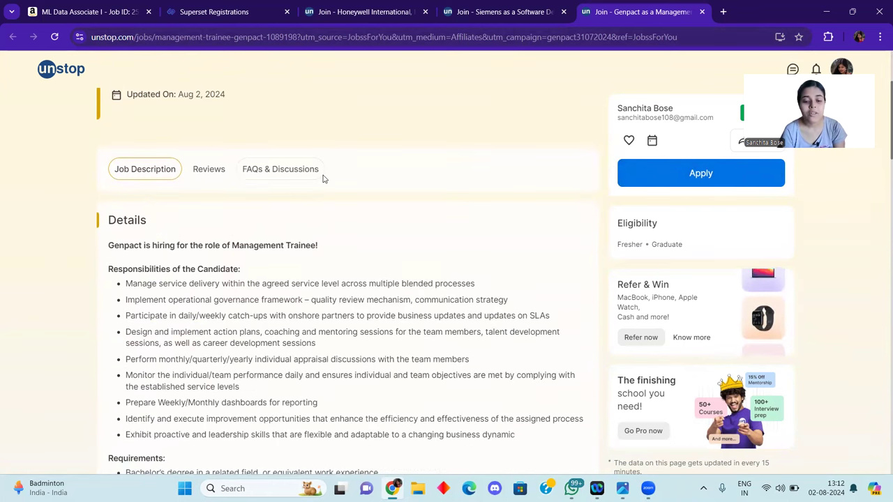